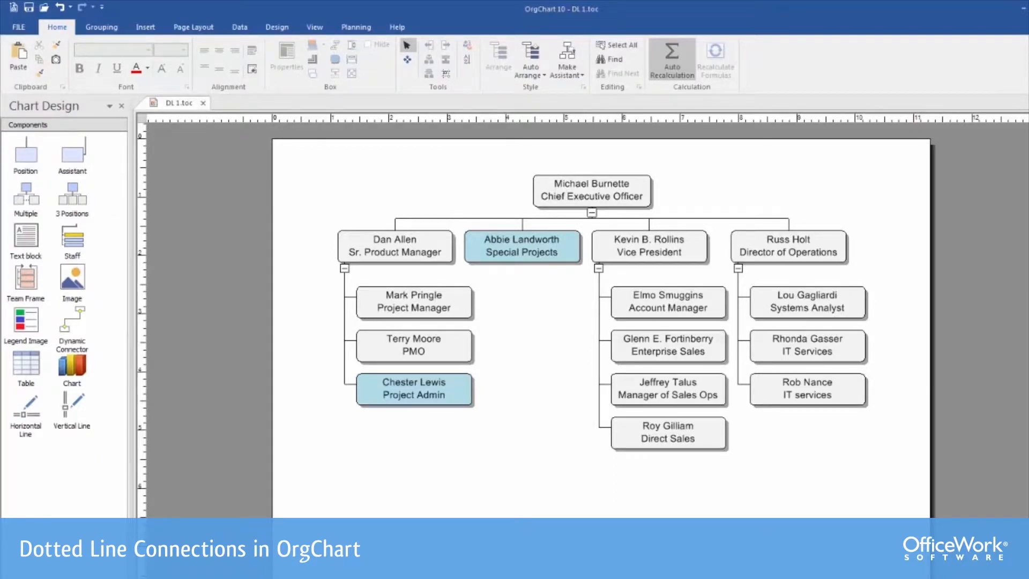
mouse_move(91, 312)
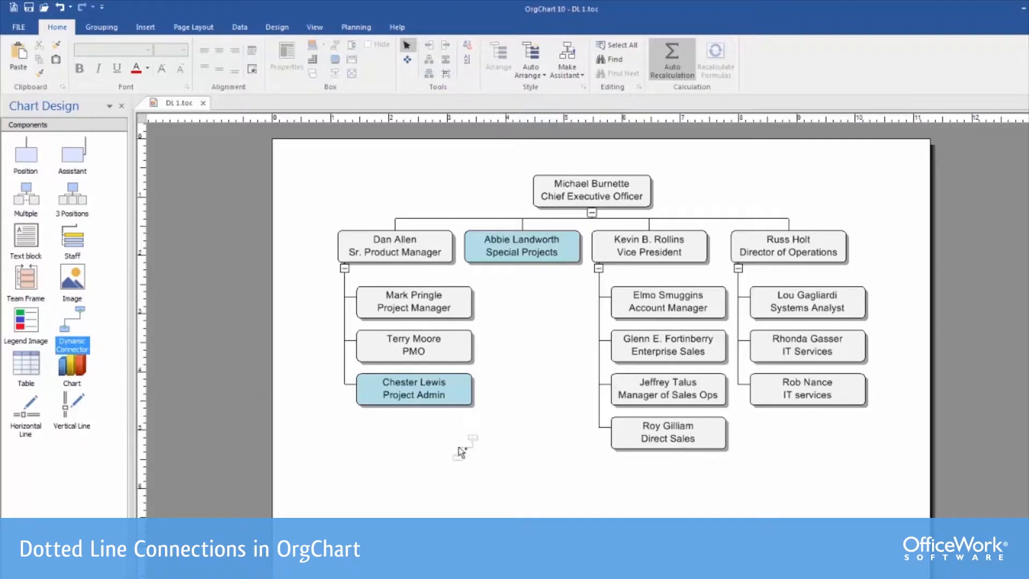
left_click(415, 389)
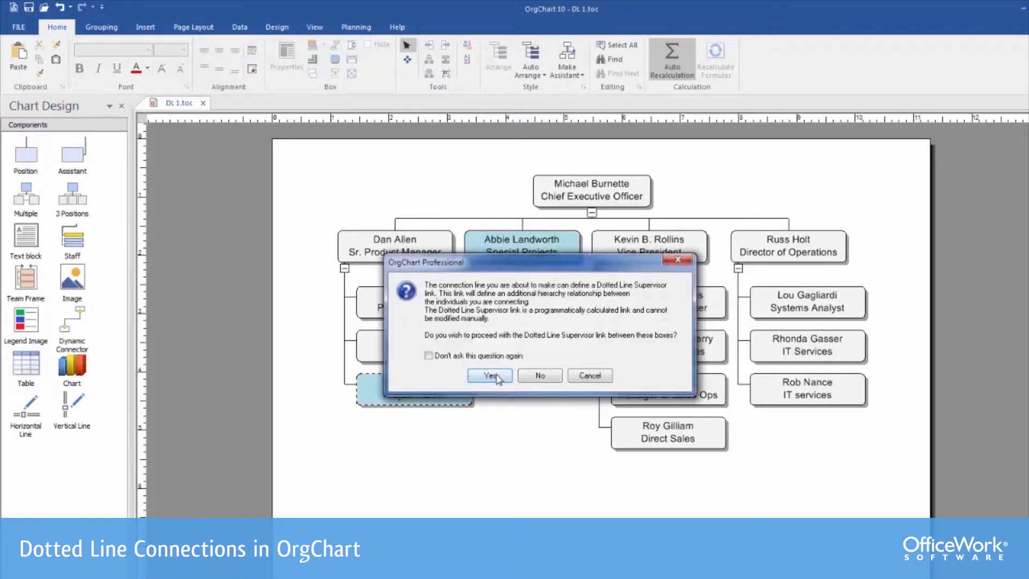
left_click(489, 375)
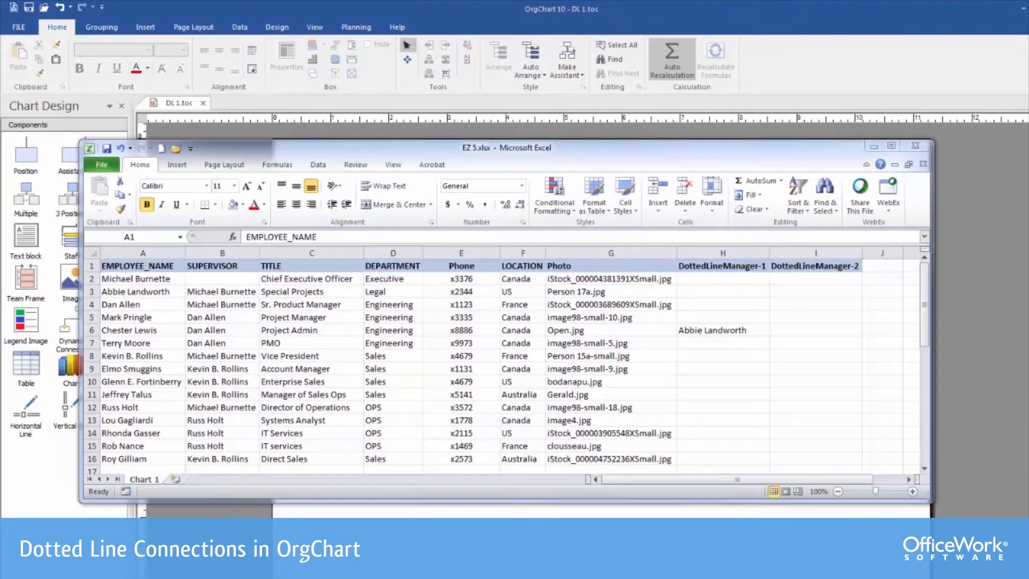
mouse_move(138, 273)
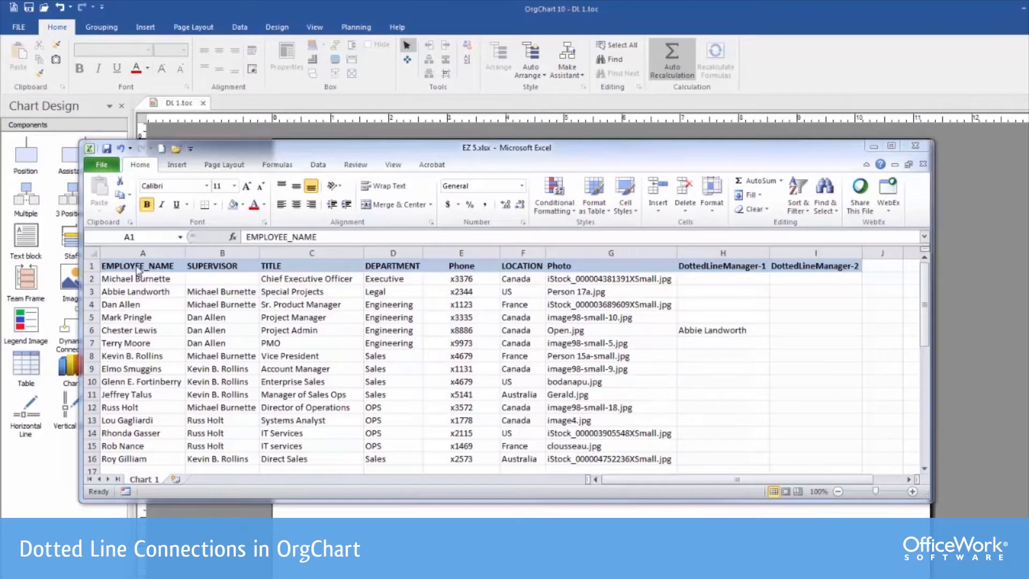
mouse_move(223, 287)
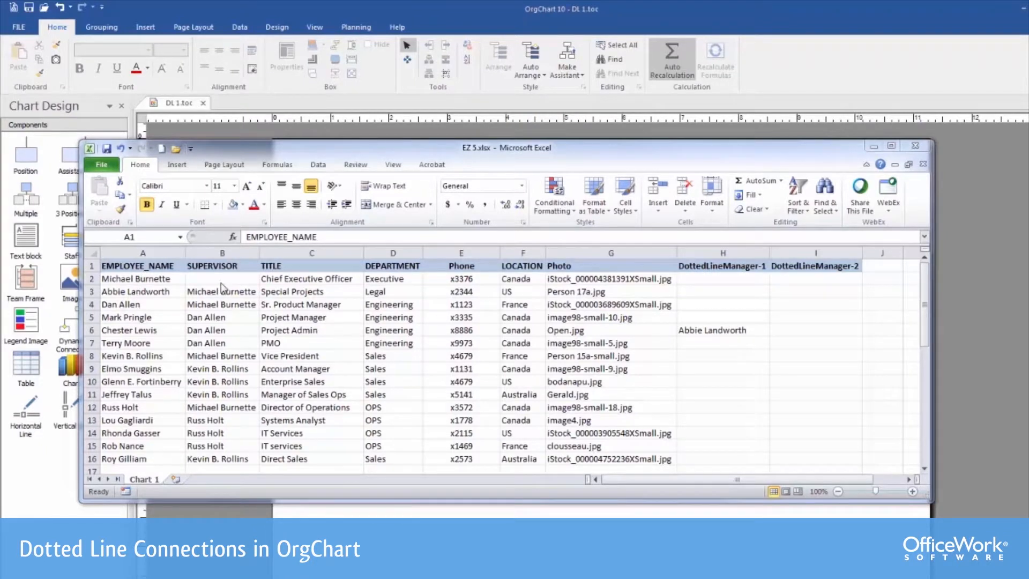
mouse_move(223, 288)
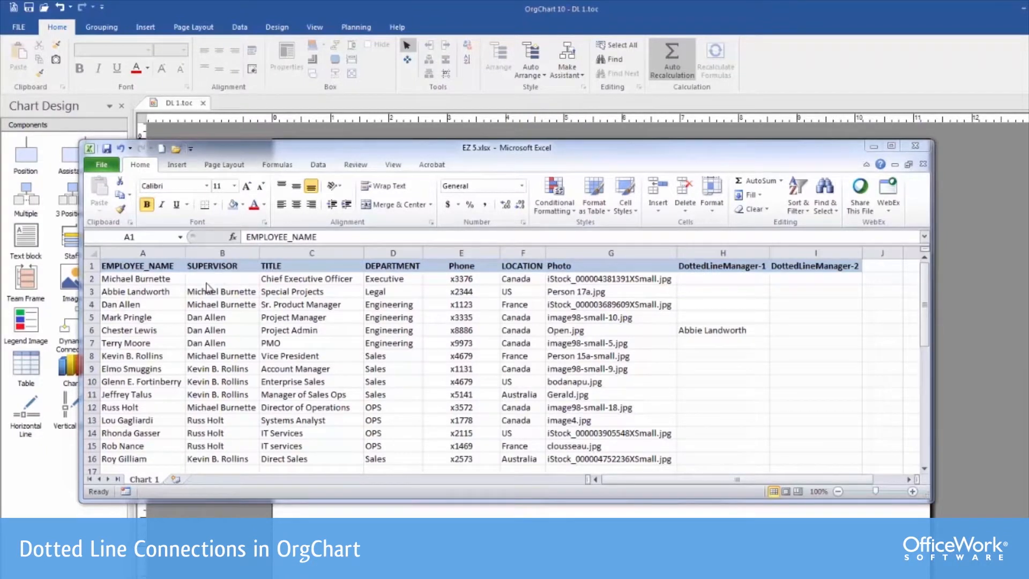
mouse_move(225, 281)
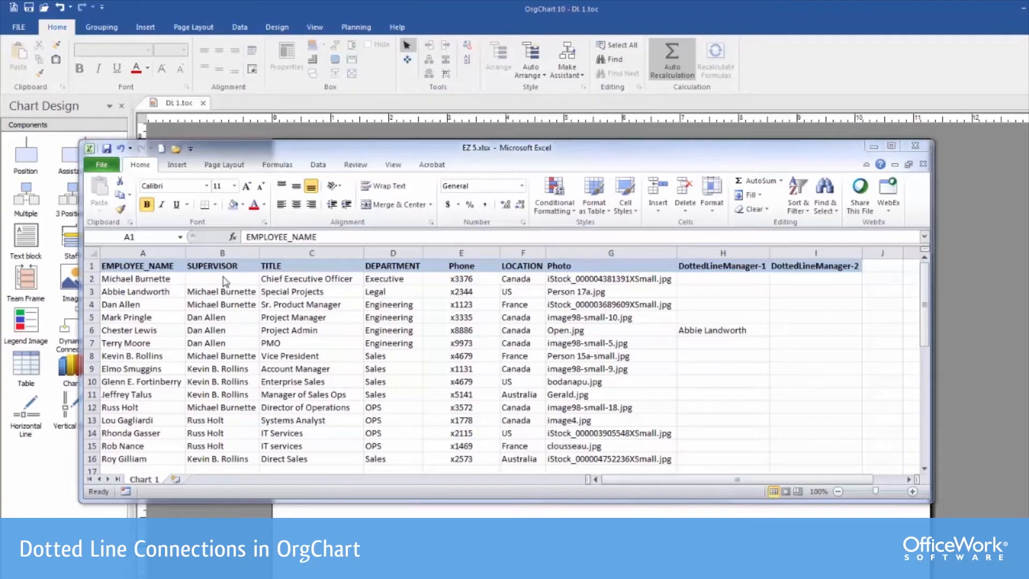
mouse_move(222, 282)
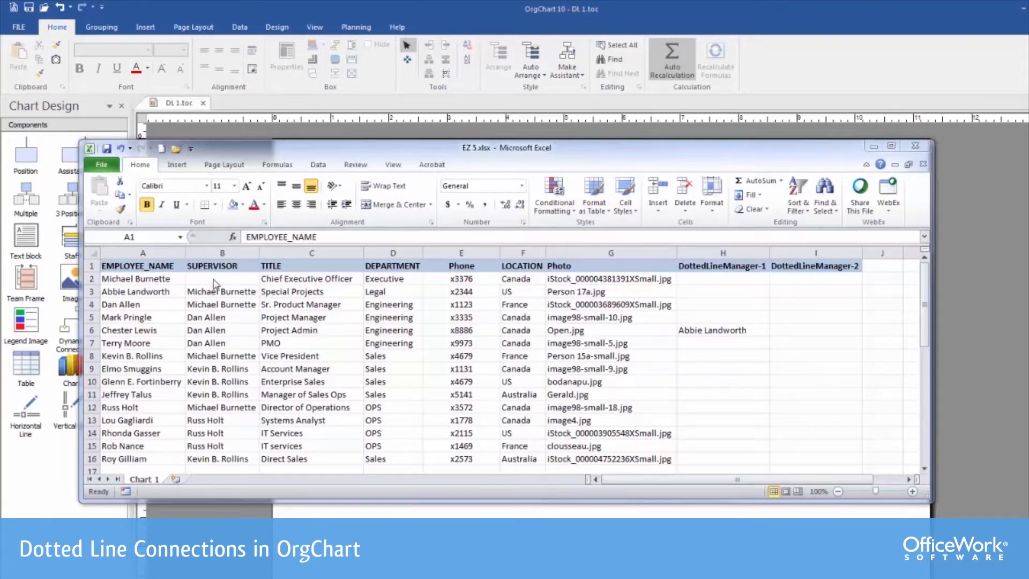
mouse_move(699, 283)
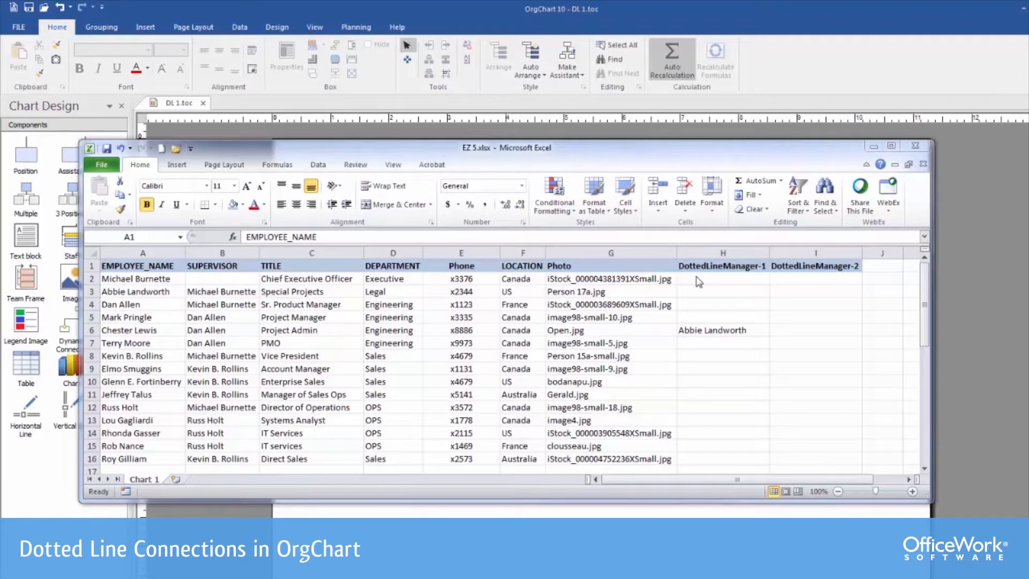
mouse_move(706, 277)
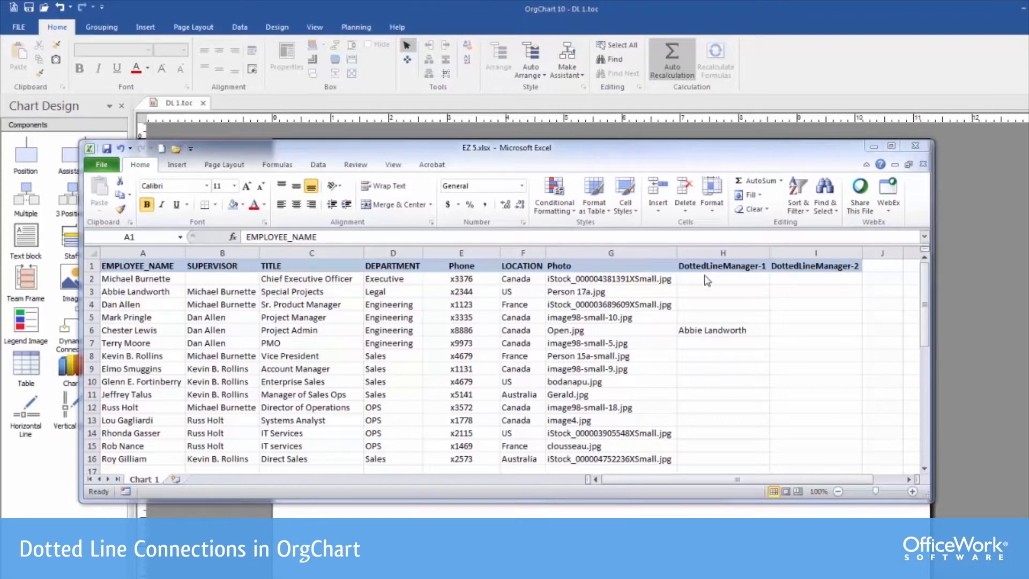
mouse_move(706, 337)
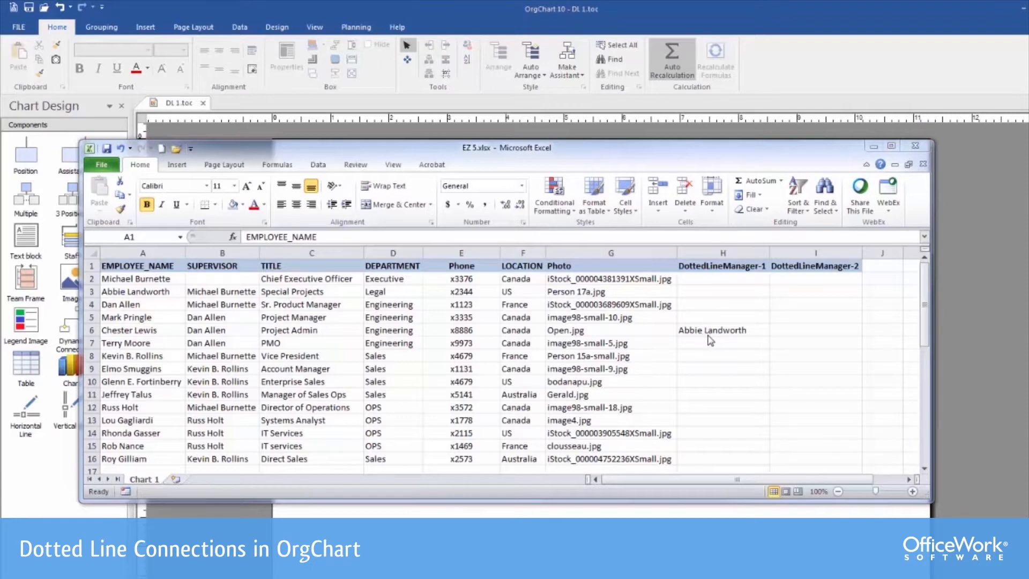
mouse_move(683, 339)
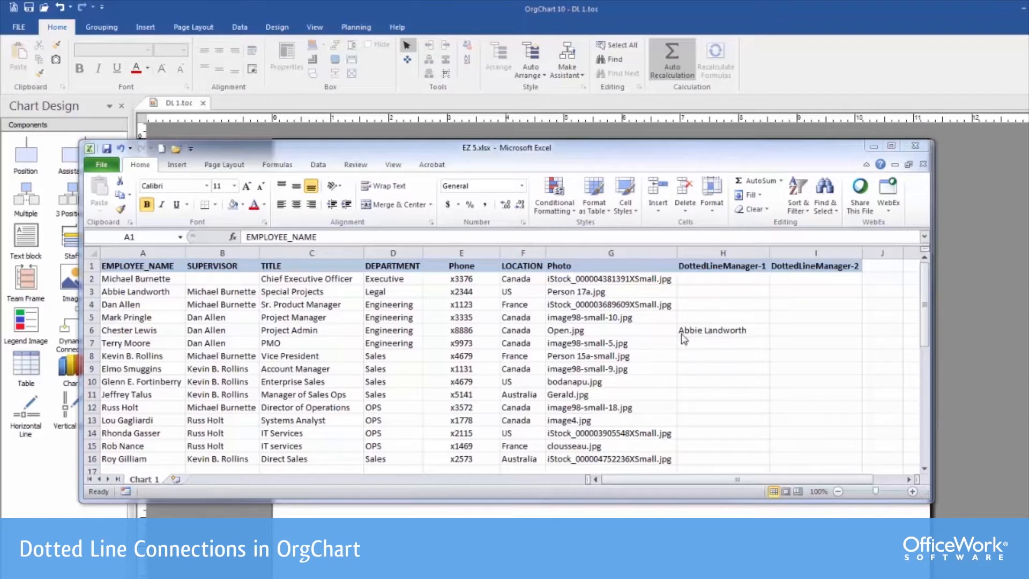
mouse_move(717, 336)
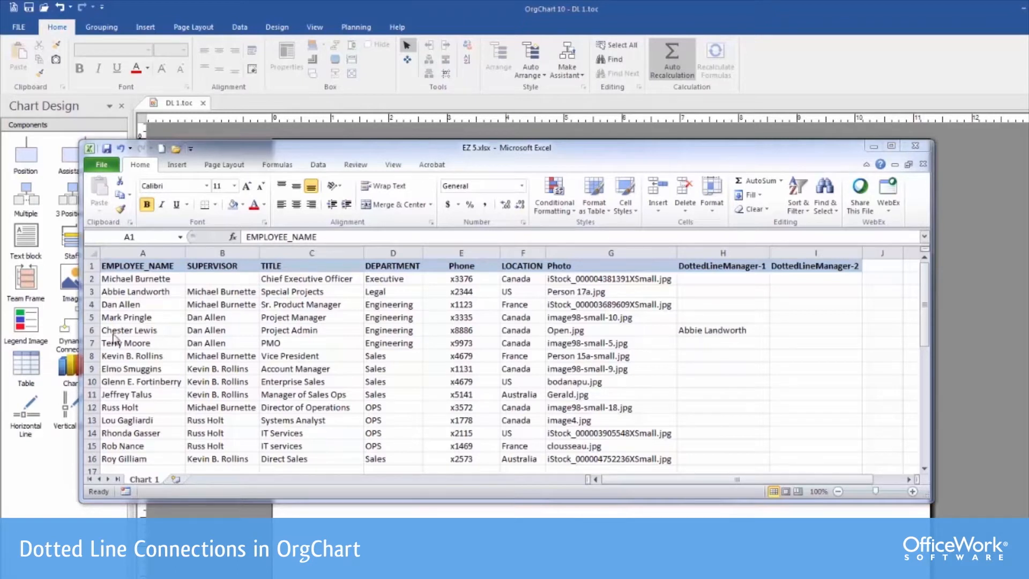
left_click(91, 330)
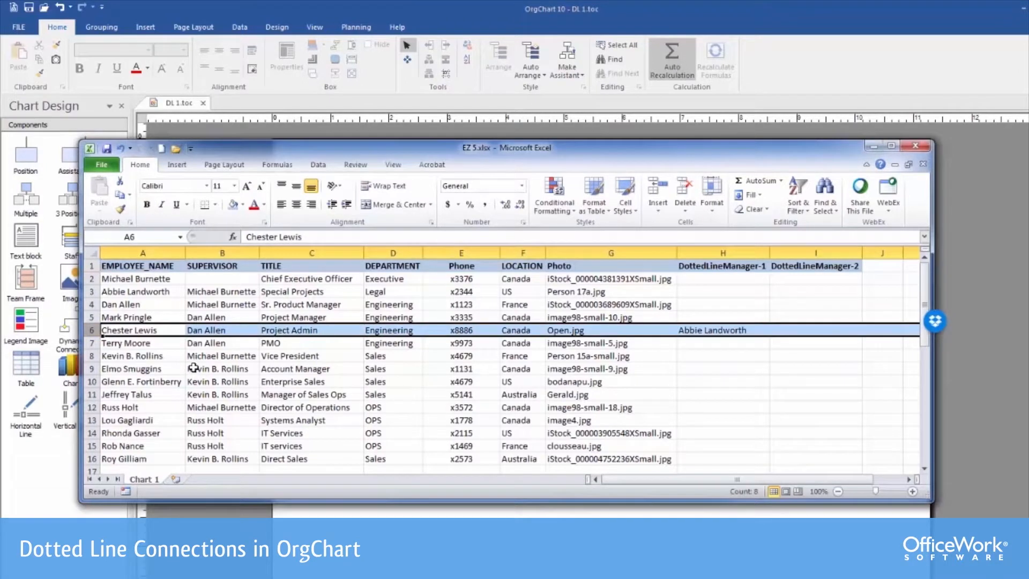
mouse_move(193, 382)
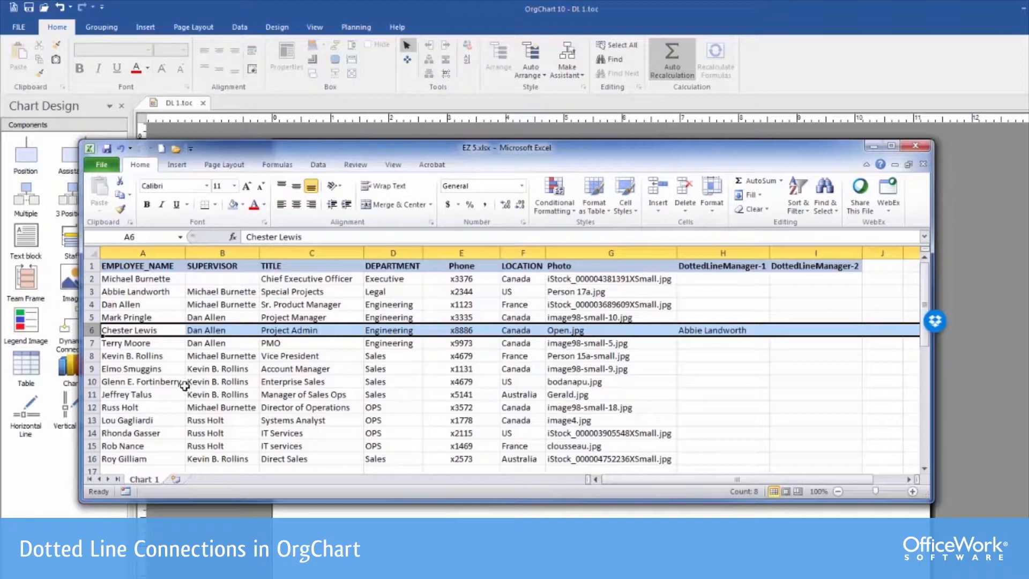
left_click(19, 27)
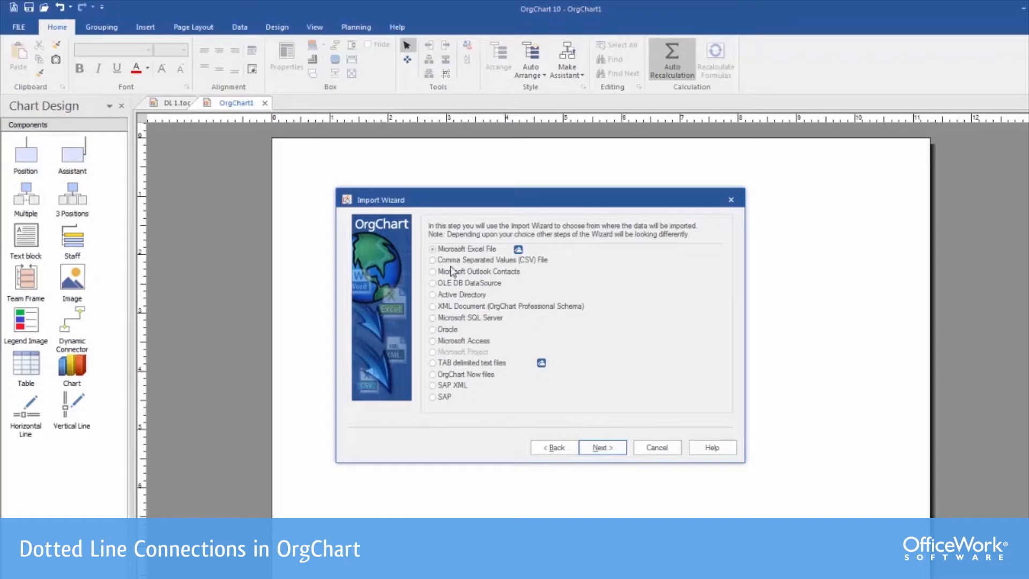
- Import from the Microsoft Excel file, keep its source path, and bring up the dotted-line hierarchy definitions
left_click(602, 447)
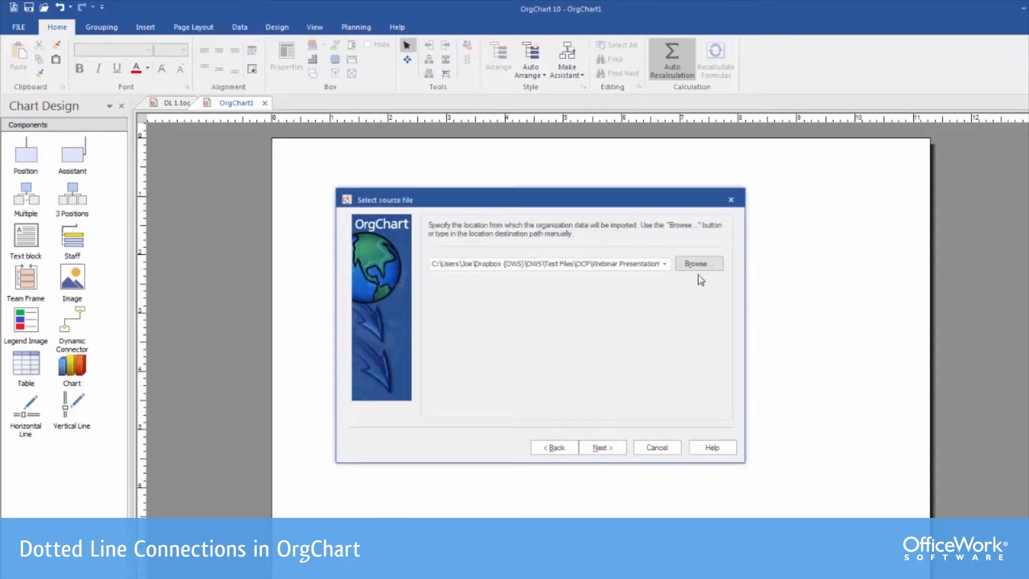
mouse_move(699, 270)
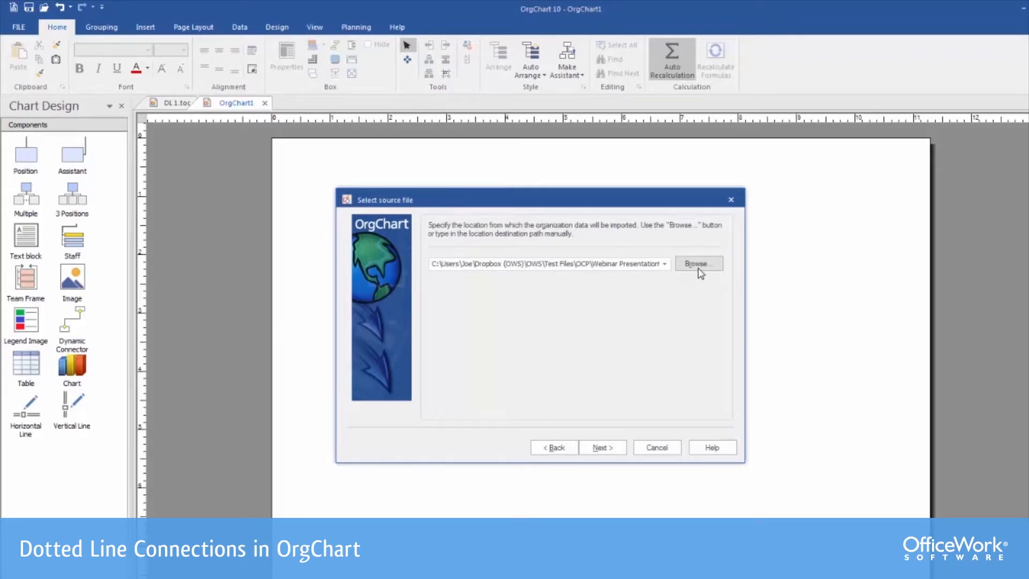
left_click(601, 447)
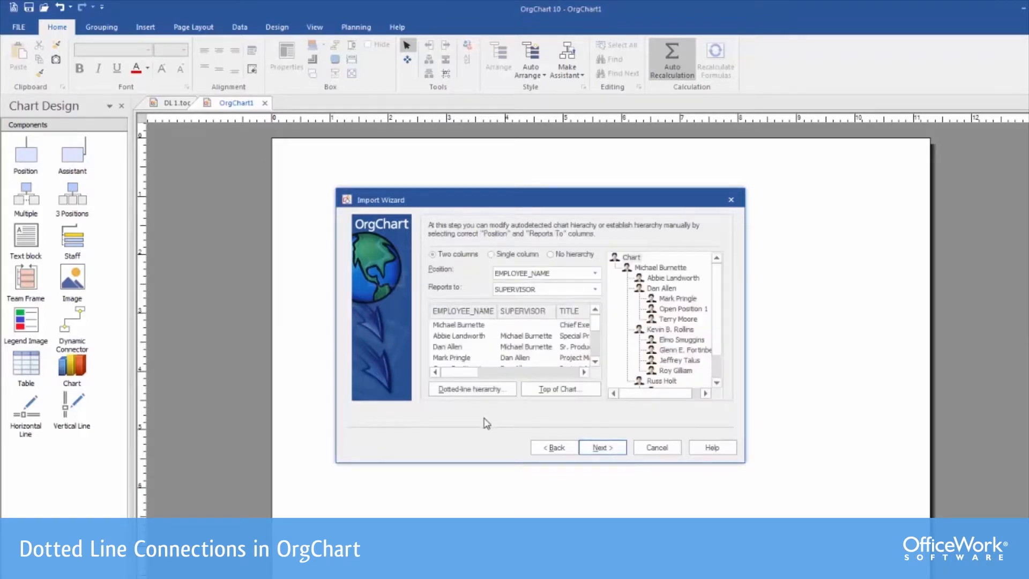
mouse_move(472, 424)
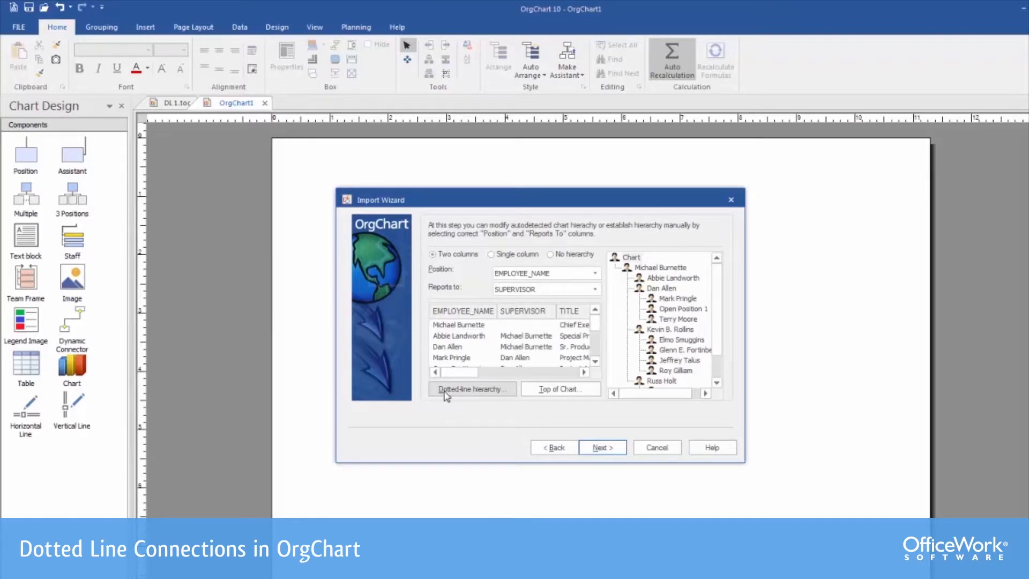
mouse_move(461, 398)
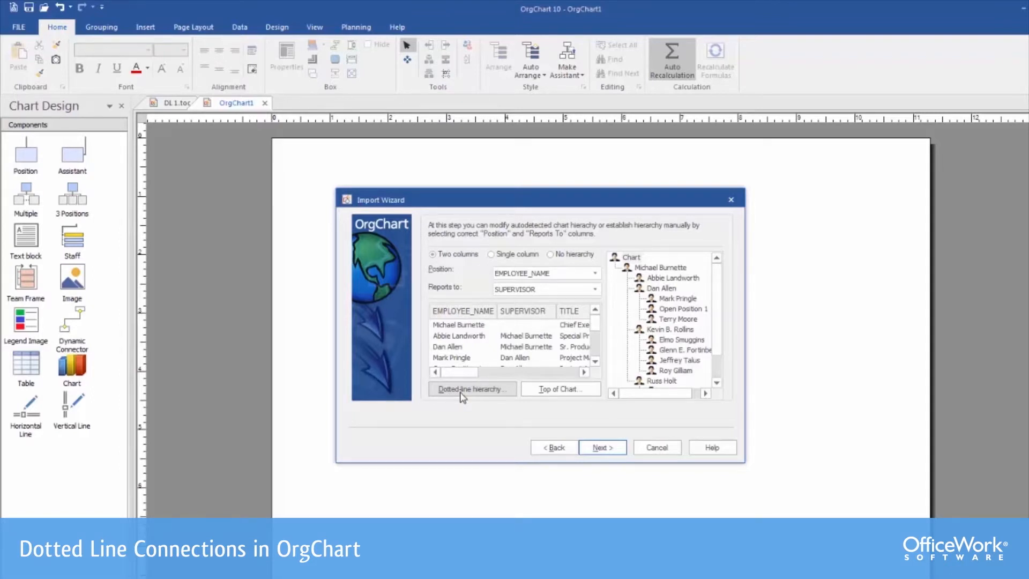
left_click(471, 389)
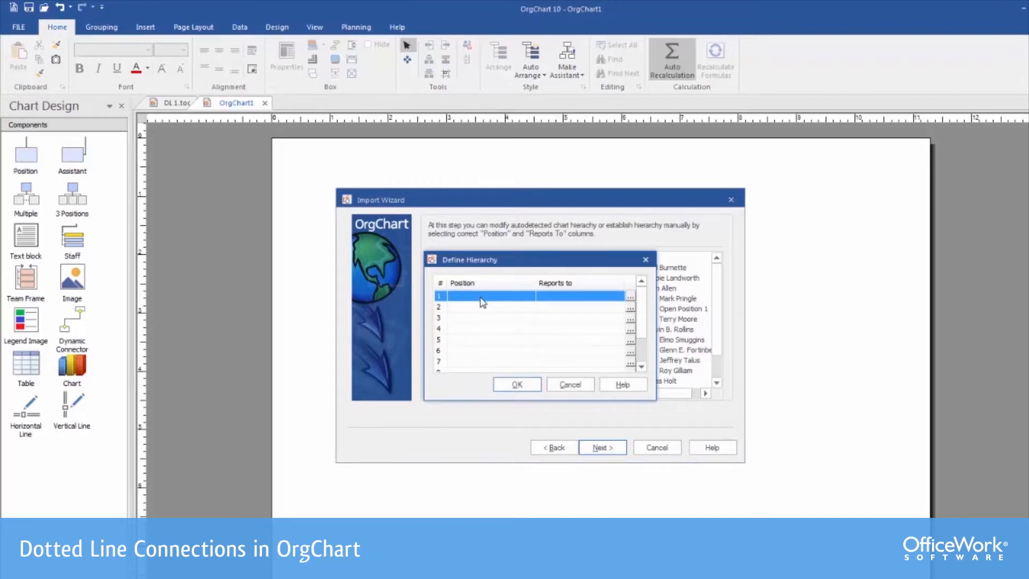
mouse_move(514, 302)
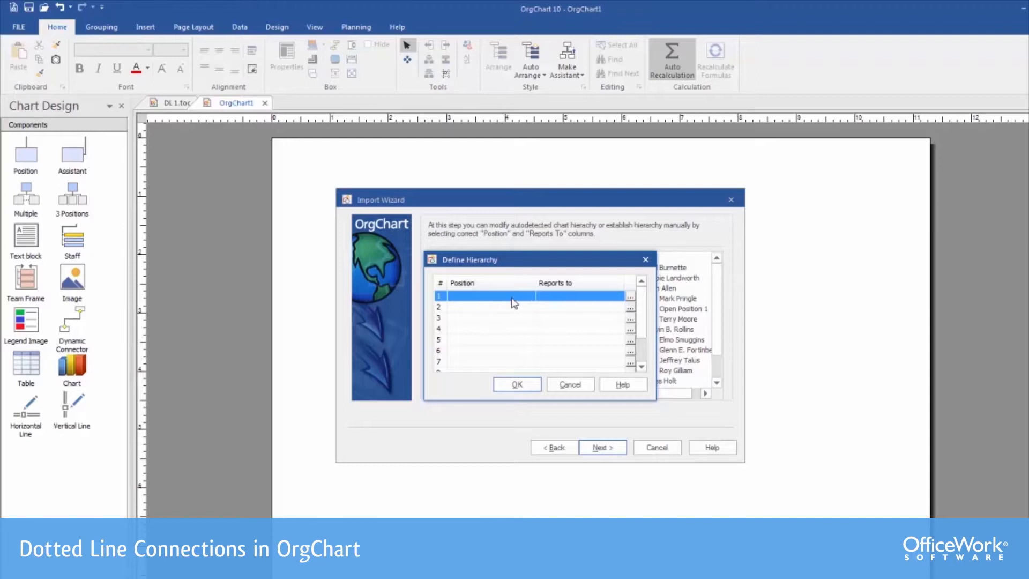
- Define the first dotted-line hierarchy: EMPLOYEE_NAME reporting to DottedLineManager-1
left_click(628, 295)
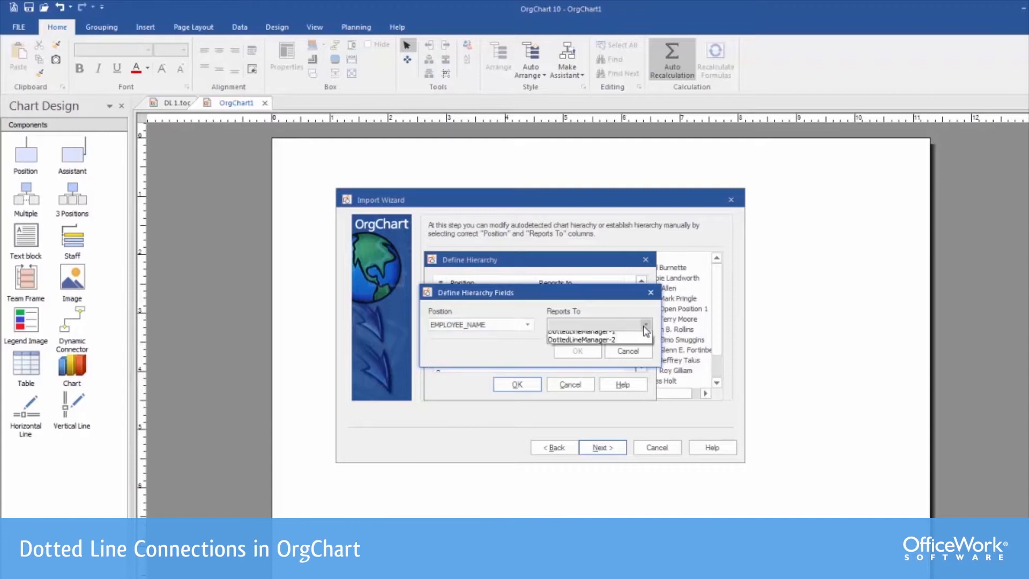
left_click(594, 324)
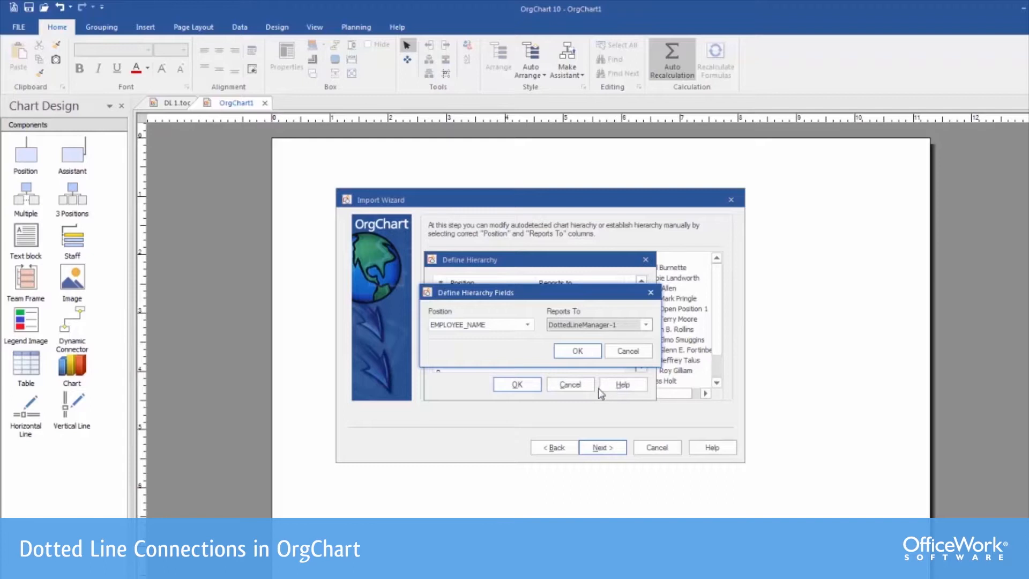
mouse_move(583, 398)
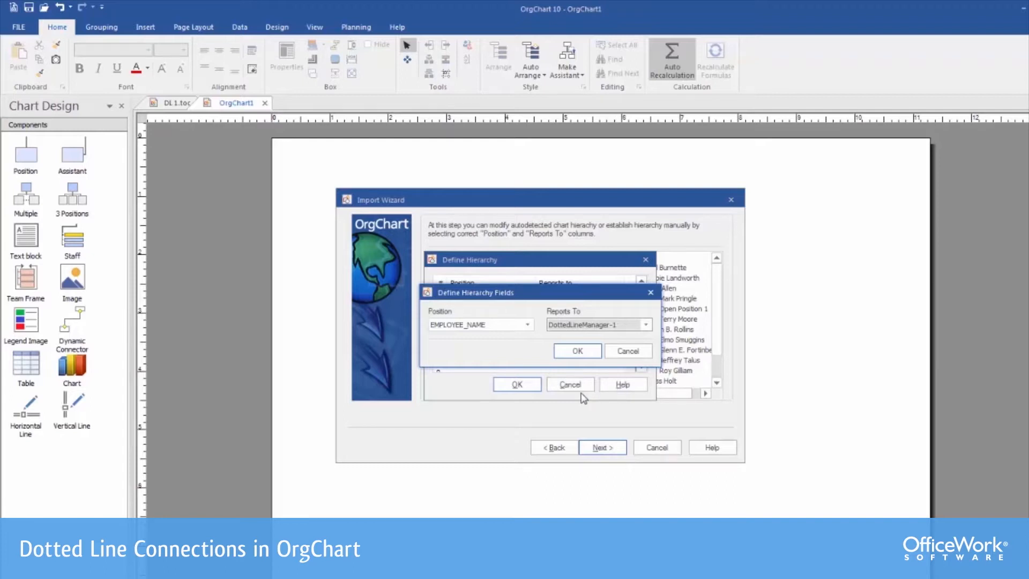
mouse_move(578, 403)
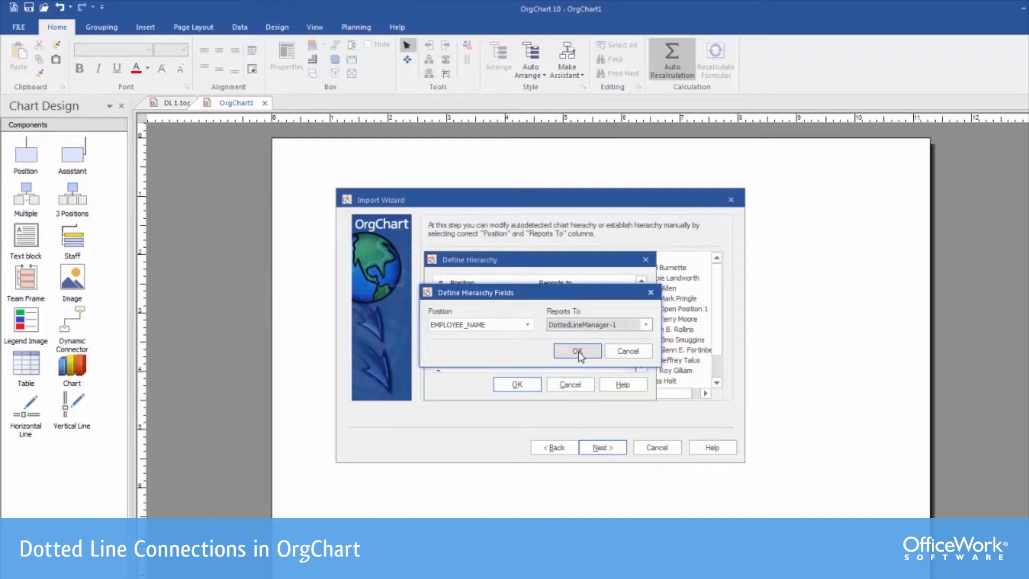
left_click(577, 350)
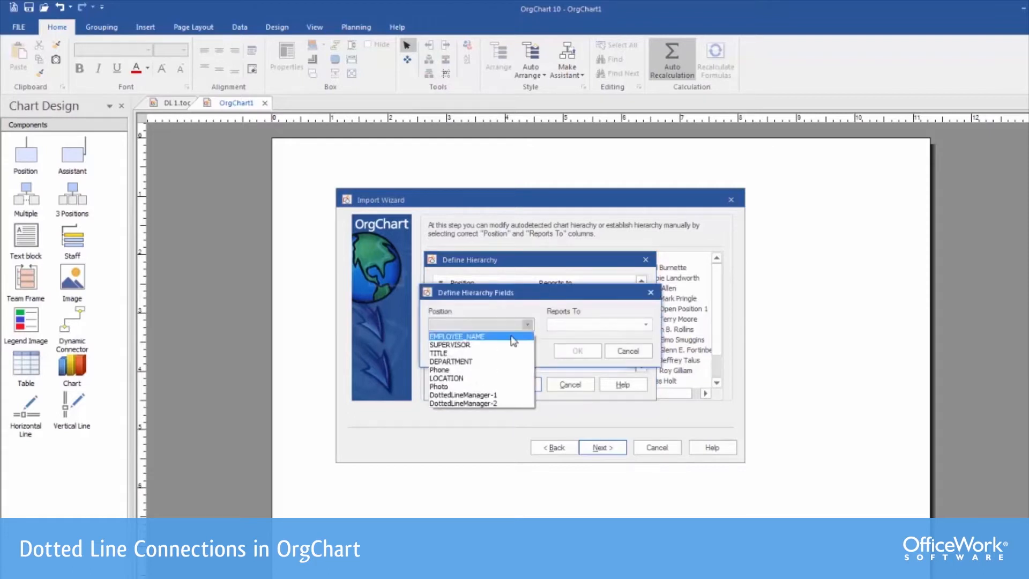
- Add EMPLOYEE_NAME reporting to DottedLineManager-2 and apply both dotted-line hierarchy rows
left_click(644, 324)
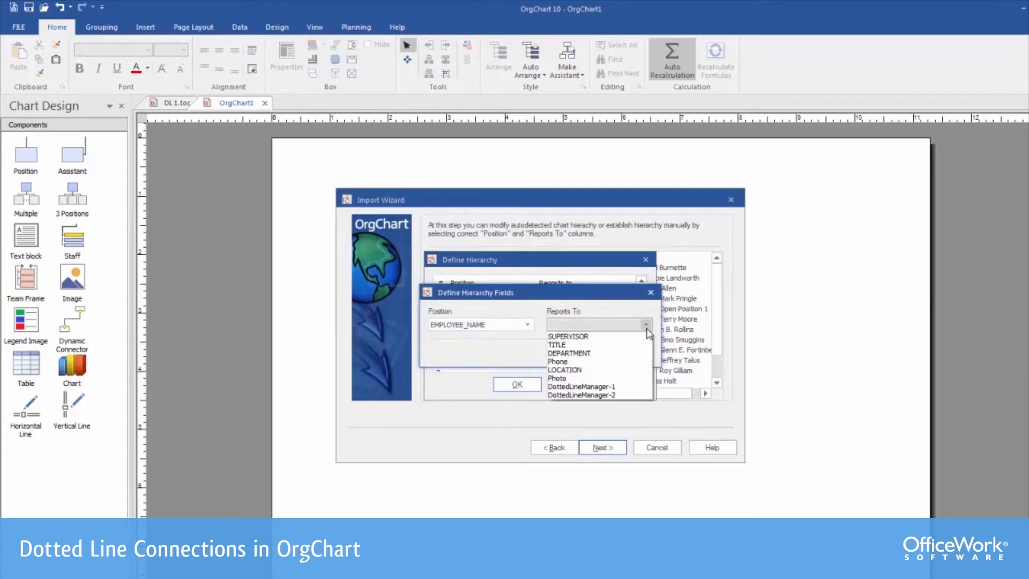
left_click(581, 395)
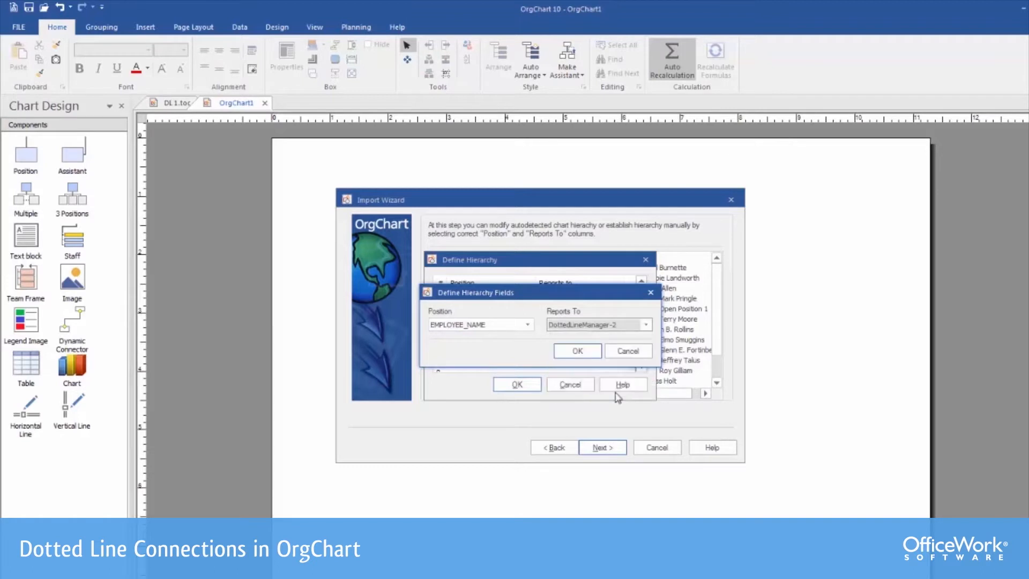
left_click(577, 351)
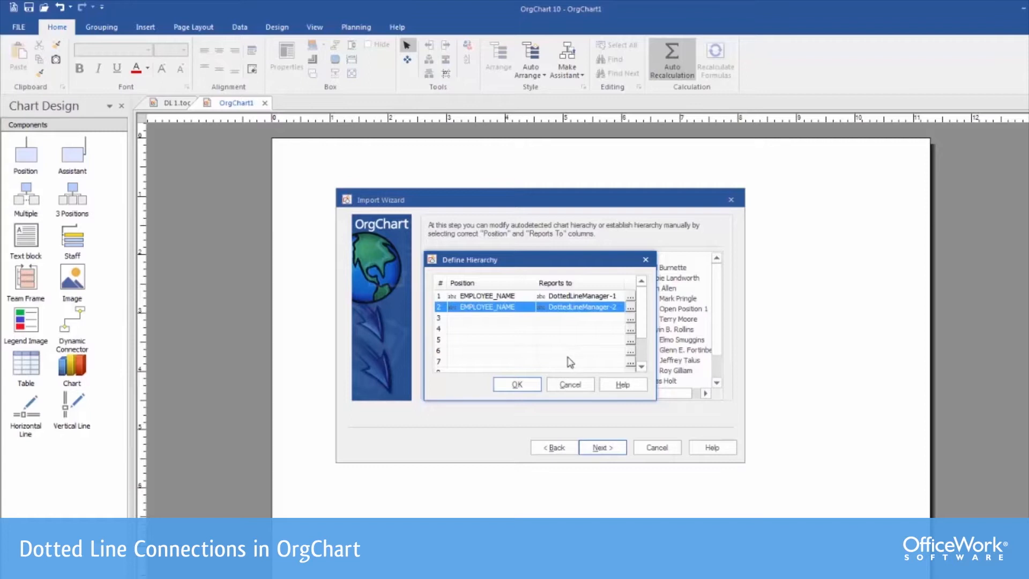
left_click(516, 384)
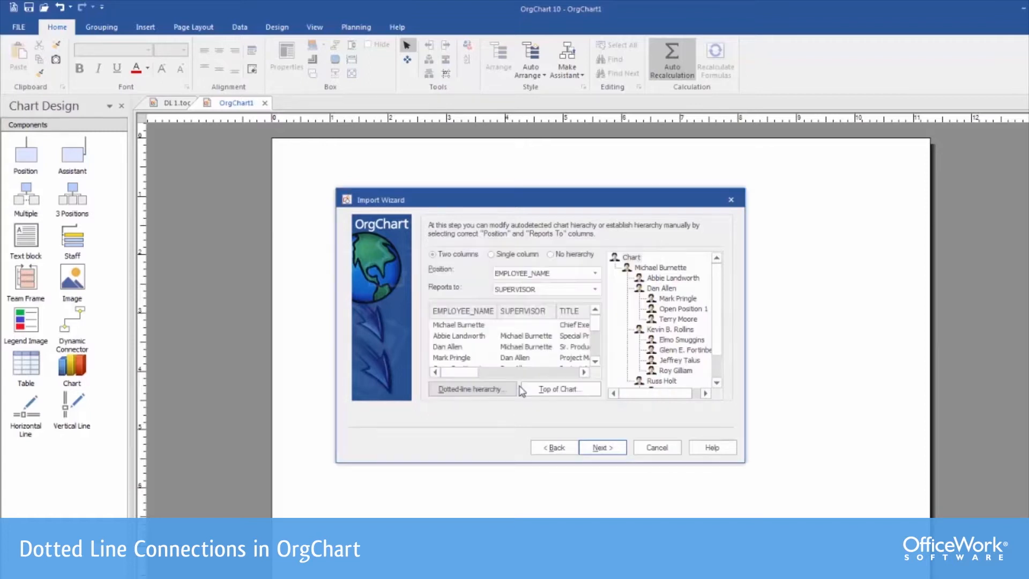
mouse_move(483, 401)
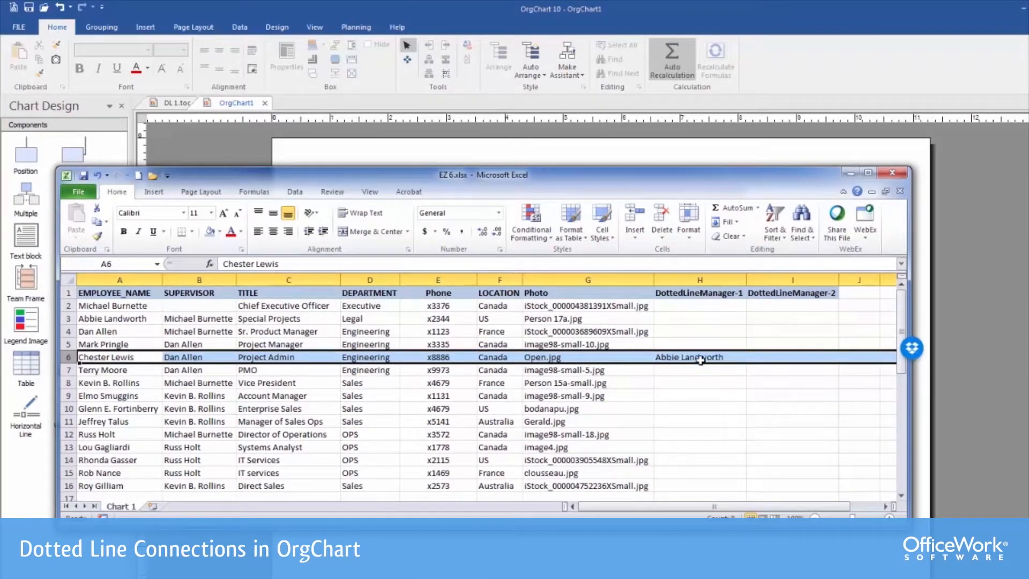
mouse_move(654, 390)
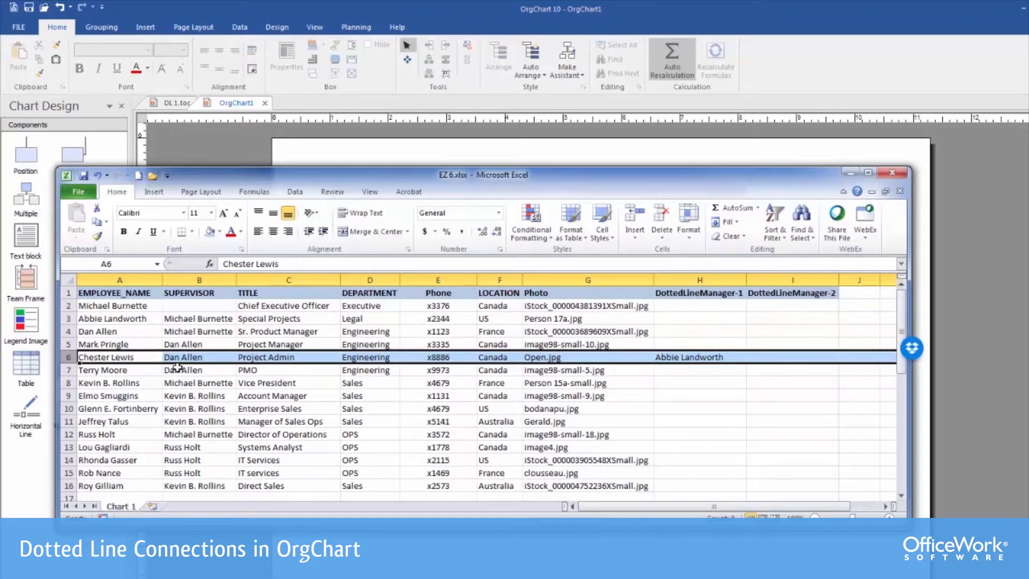
mouse_move(626, 381)
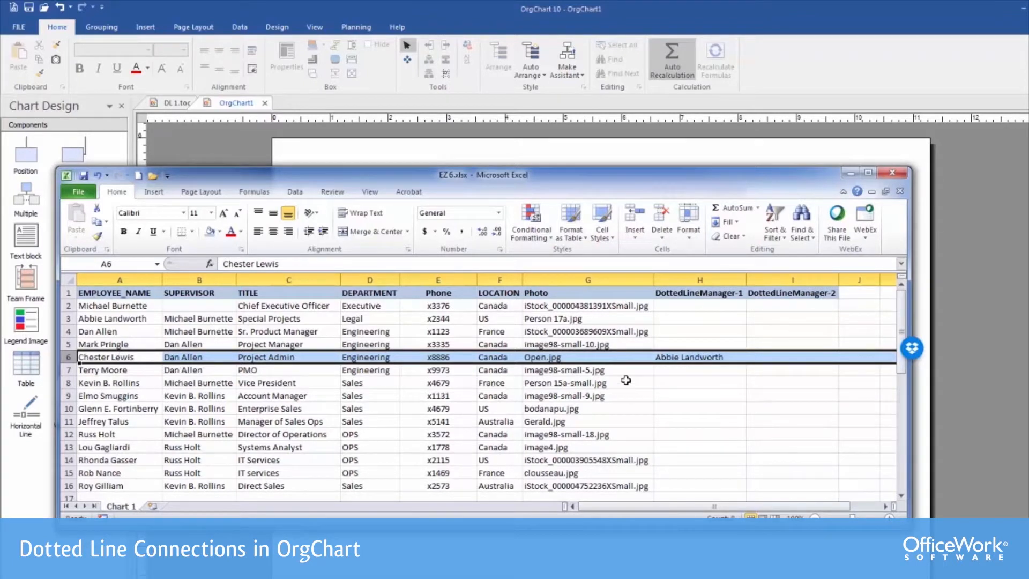
mouse_move(737, 382)
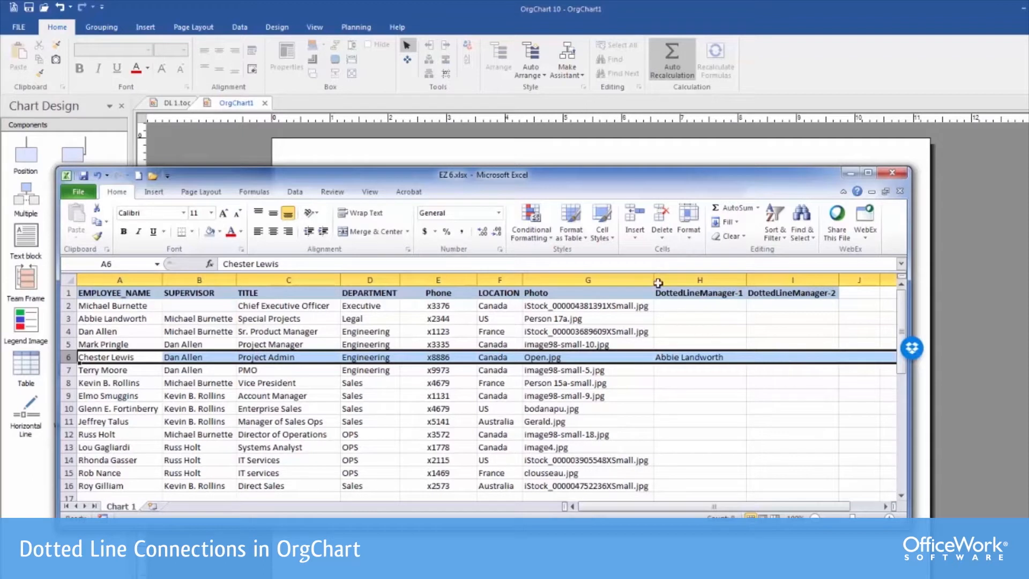
mouse_move(686, 180)
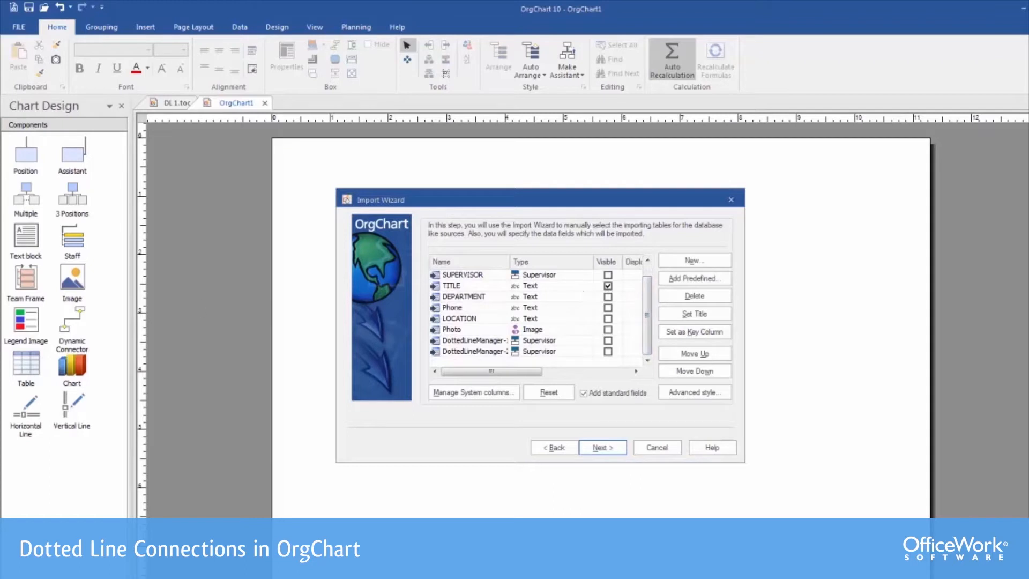
- Accept the imported field list and skip division creation to continue the import
left_click(601, 447)
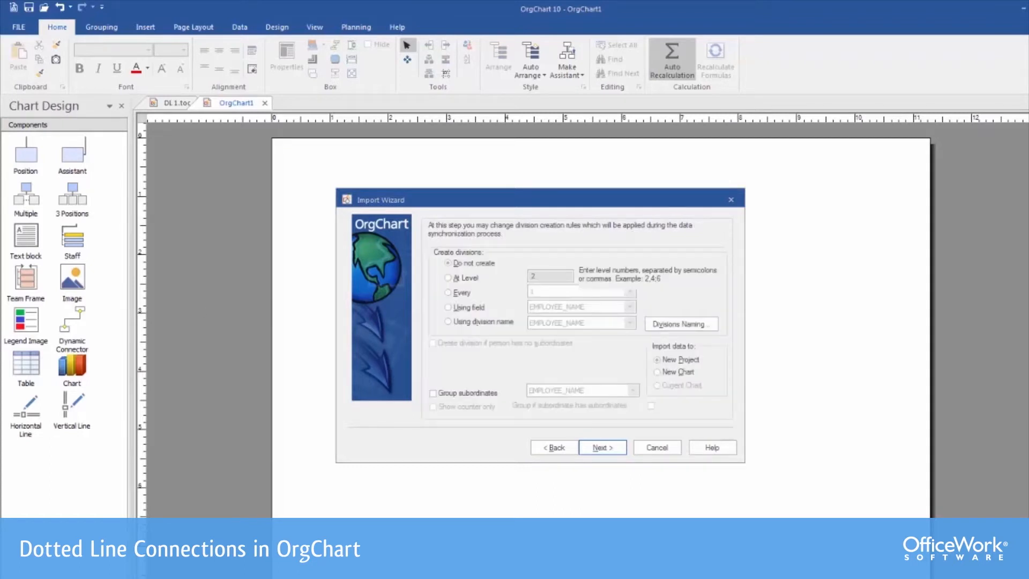
left_click(601, 447)
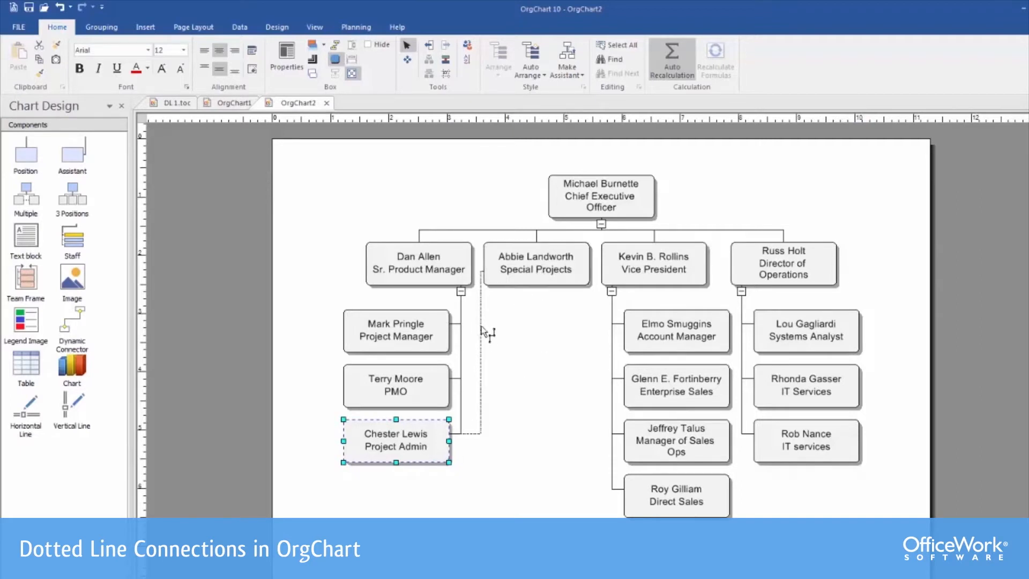
mouse_move(467, 442)
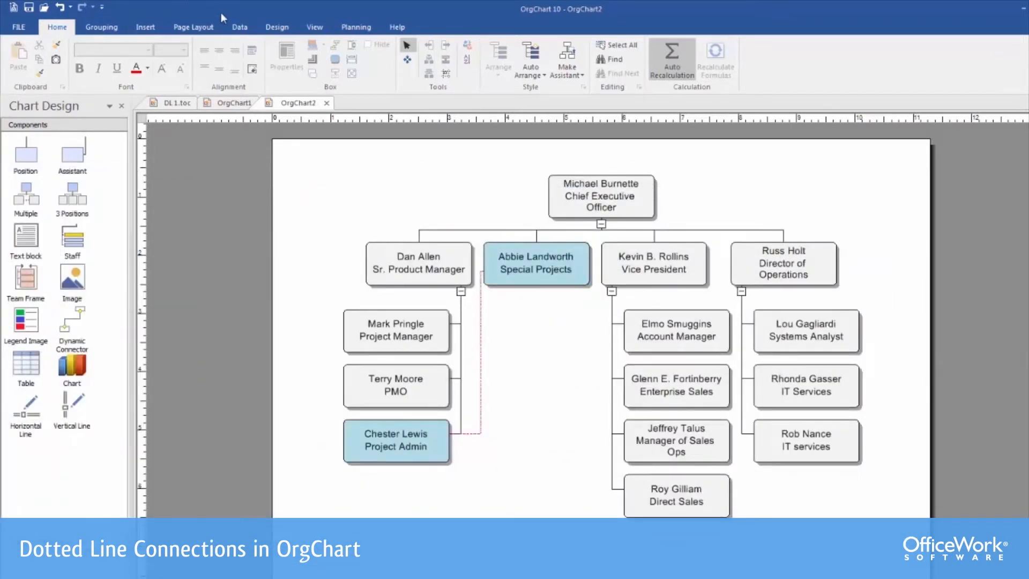
- With OrgChart2 generated and its Chester Lewis–Abbie Landworth dotted link checked, go to the Data tab
left_click(239, 27)
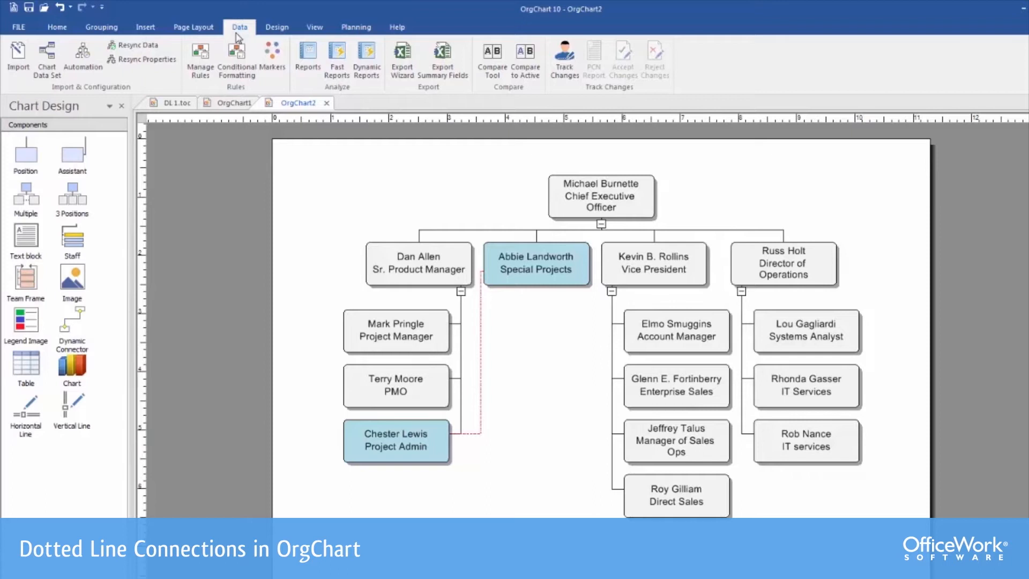
mouse_move(137, 44)
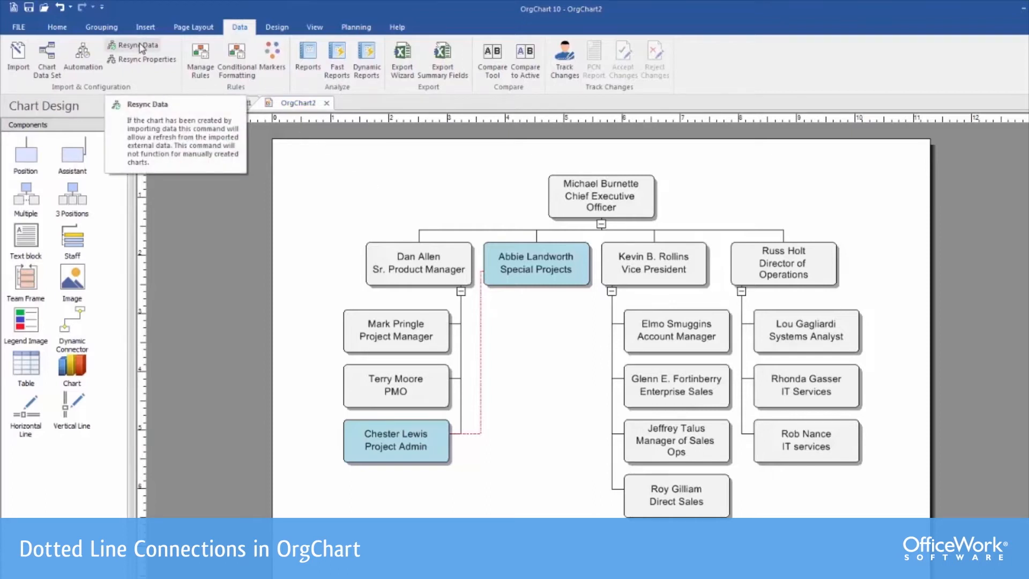
left_click(135, 45)
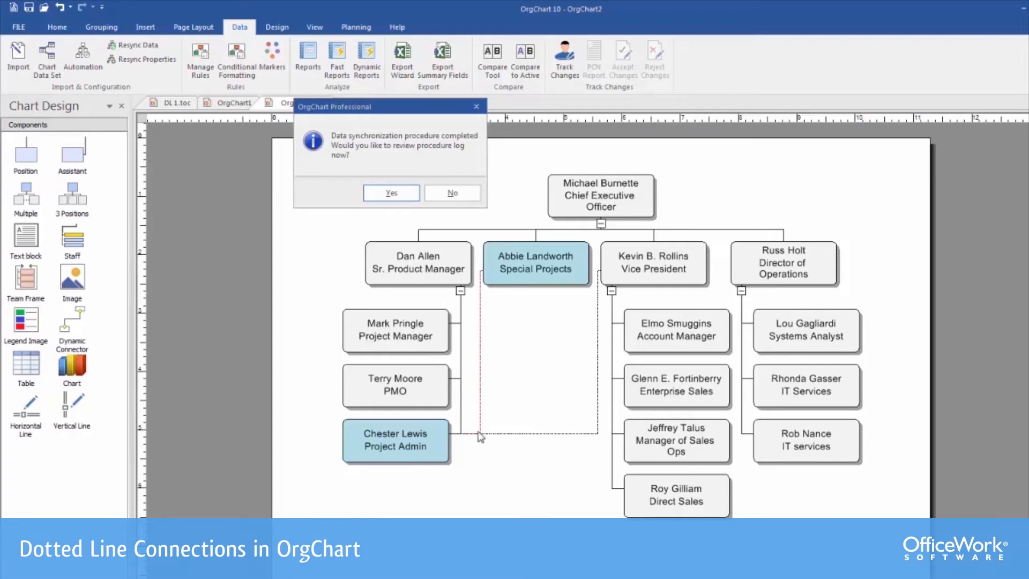
mouse_move(628, 275)
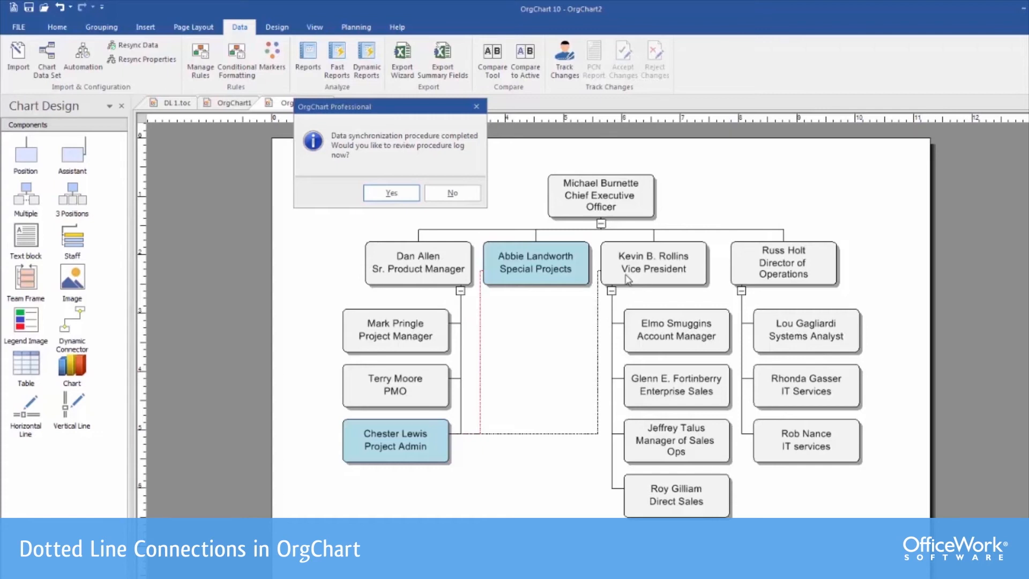
mouse_move(389, 278)
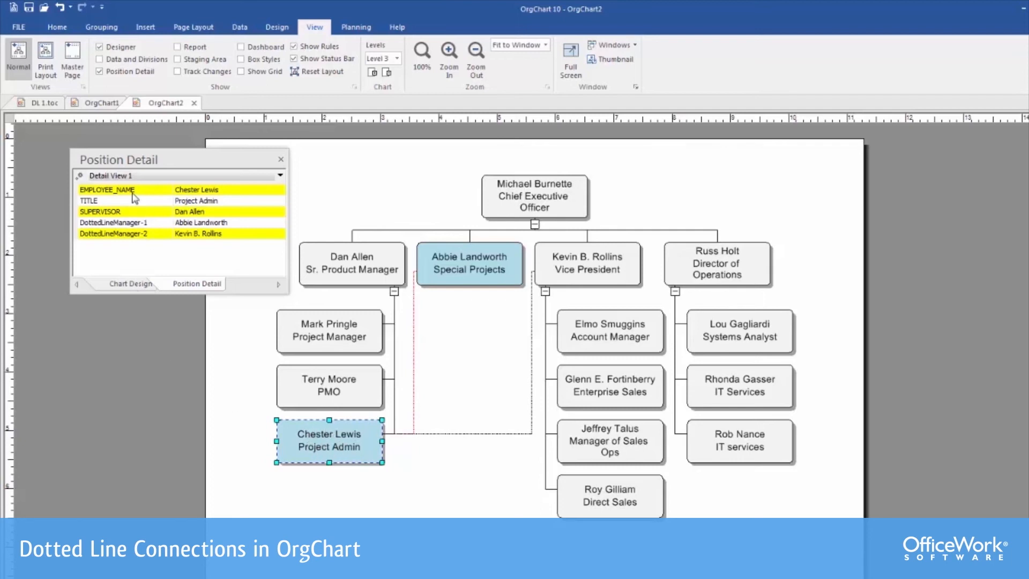
mouse_move(126, 215)
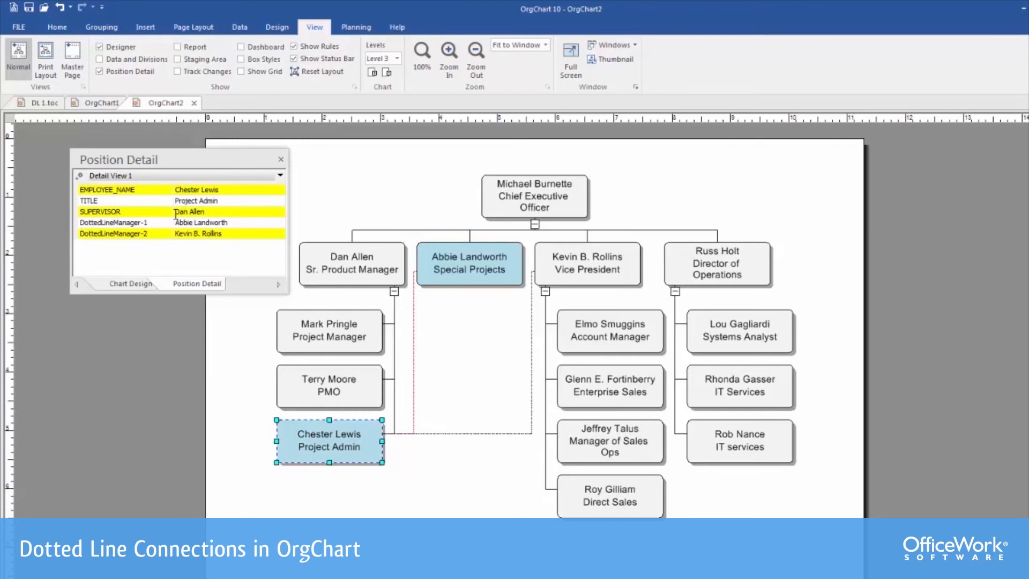
mouse_move(198, 222)
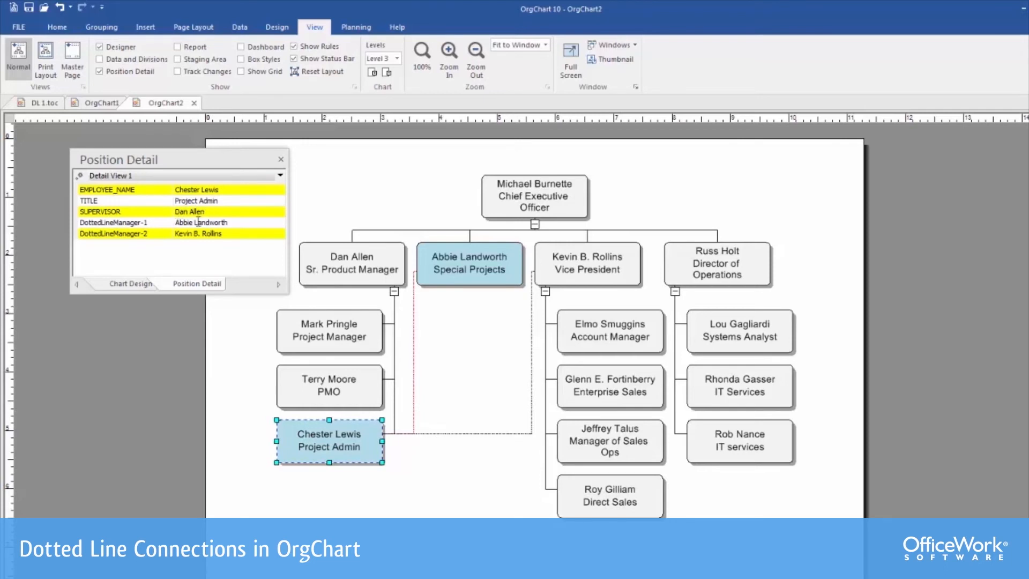